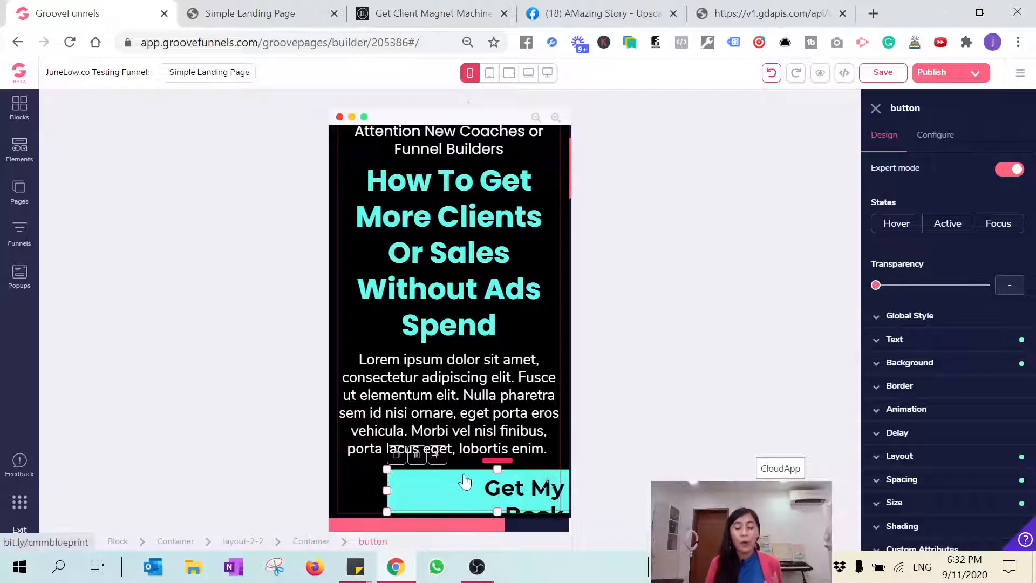
Stretch the cyan button via its corner handle until the full label 'Get My Book' shows
scroll(down, 3)
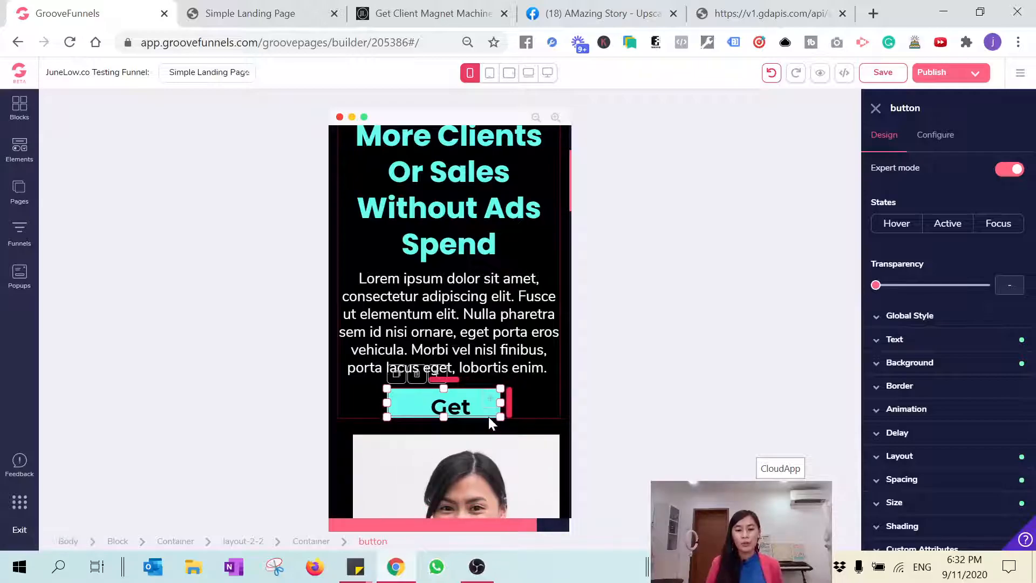
drag(500, 418, 539, 471)
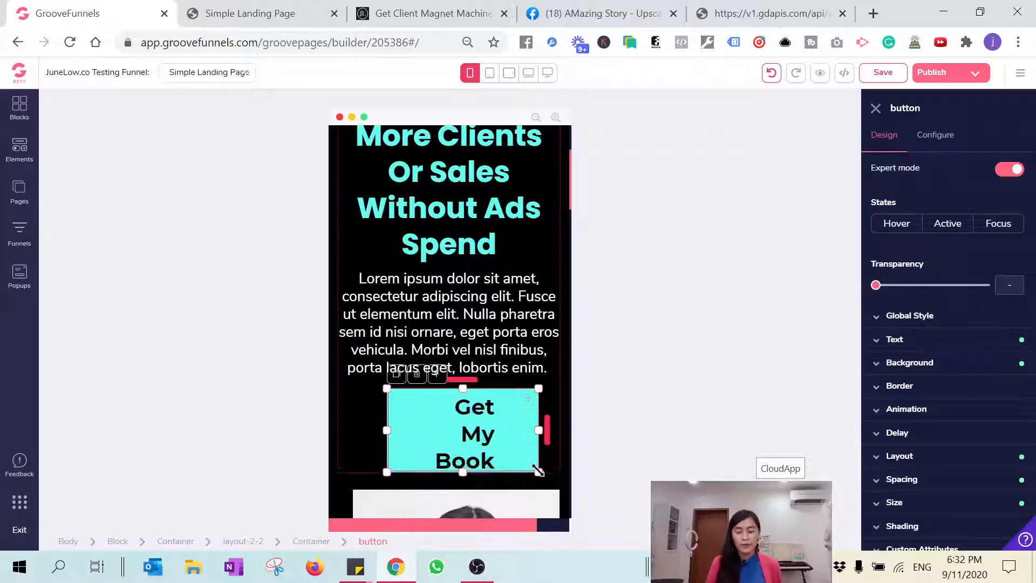
click(901, 375)
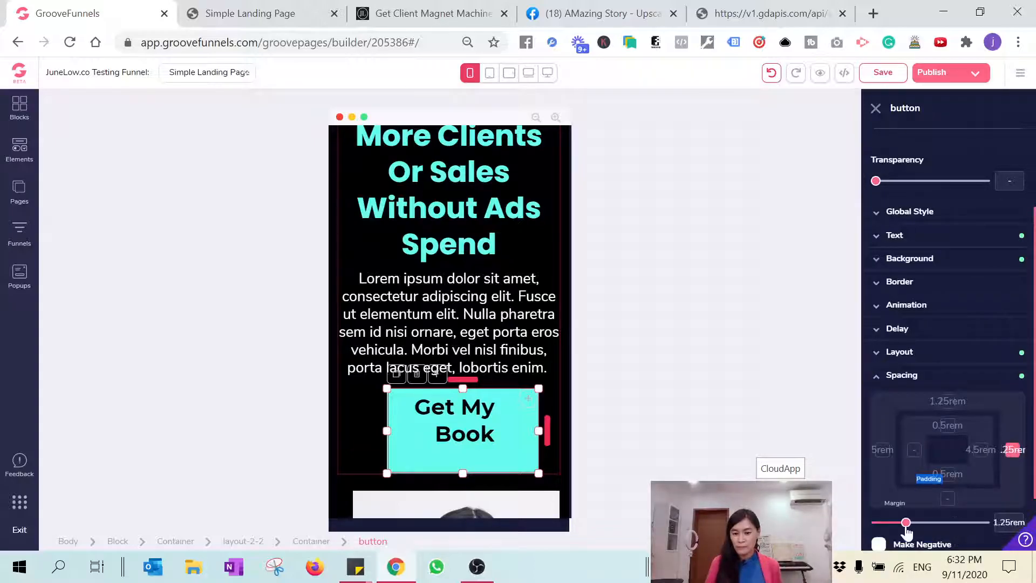
Reduce the button's right padding to 4rem and its top spacing to 1rem
drag(906, 523, 954, 522)
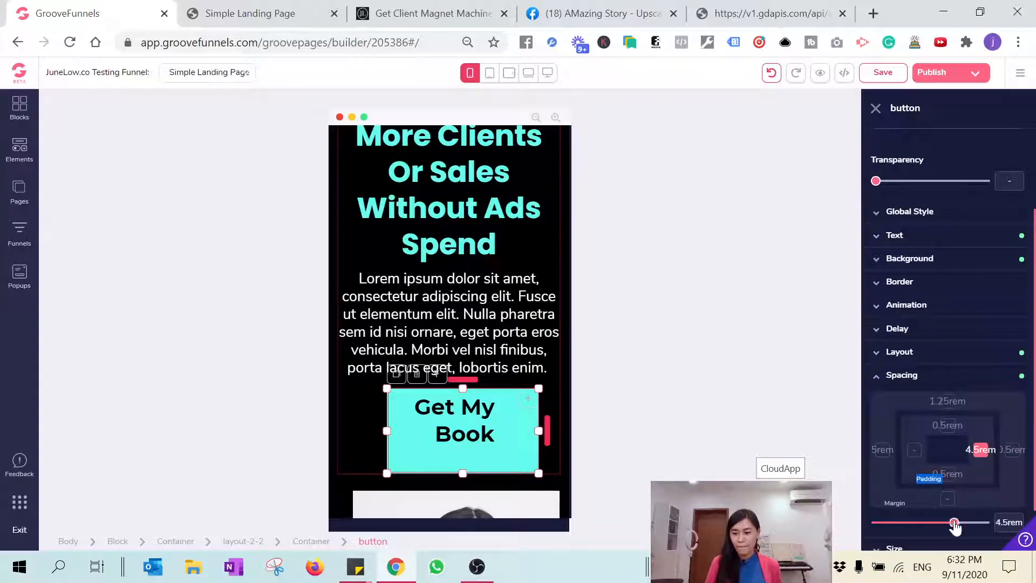
drag(955, 523, 949, 523)
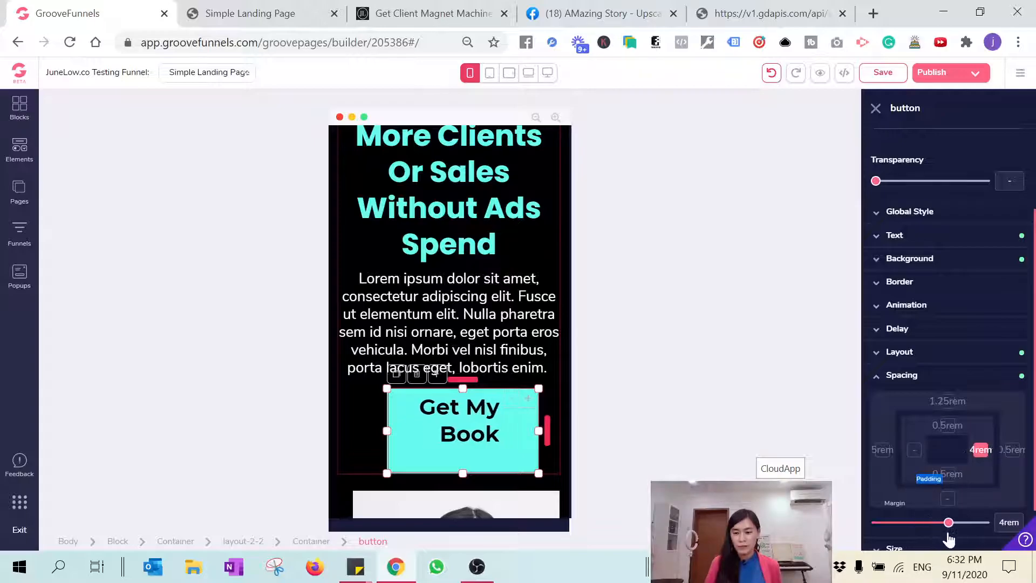
drag(949, 523, 906, 523)
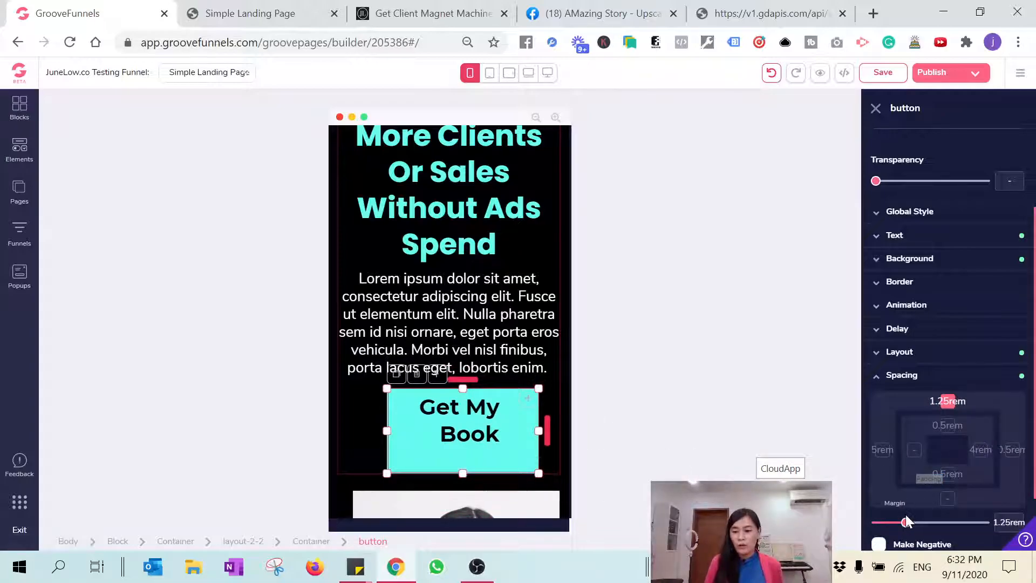
drag(907, 523, 901, 523)
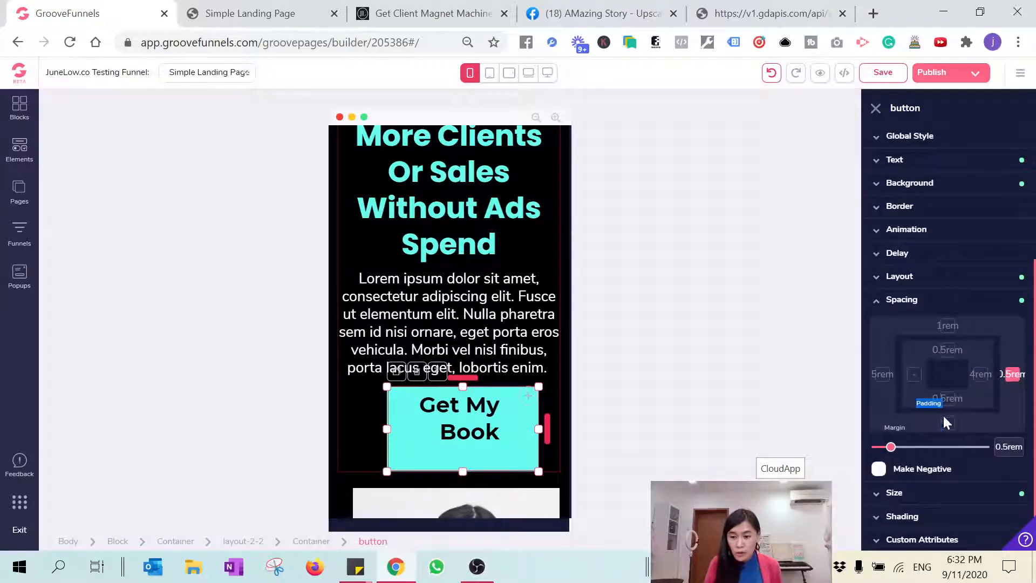
Set the button's left/side padding to about 2rem
click(882, 374)
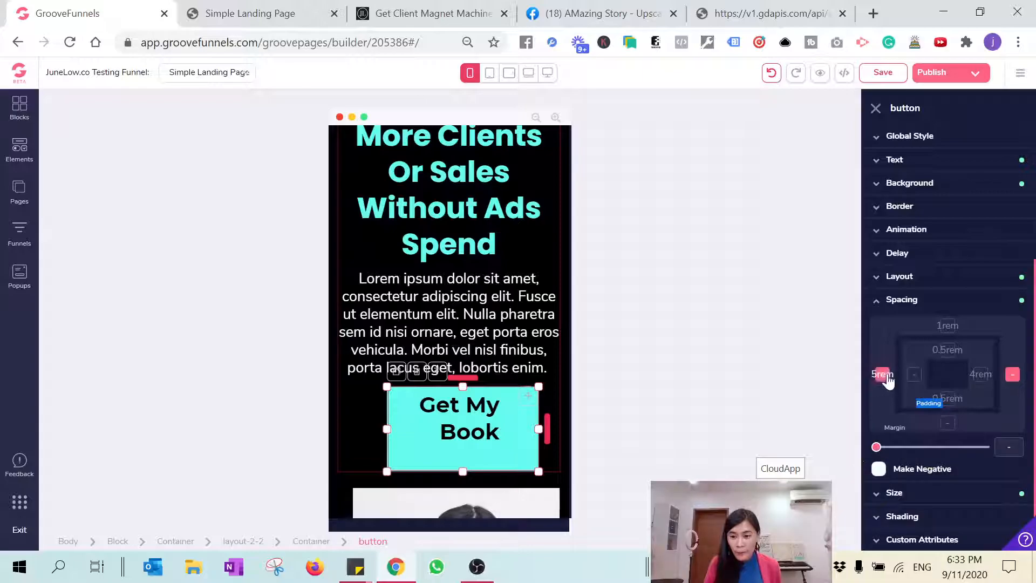
drag(876, 447, 919, 447)
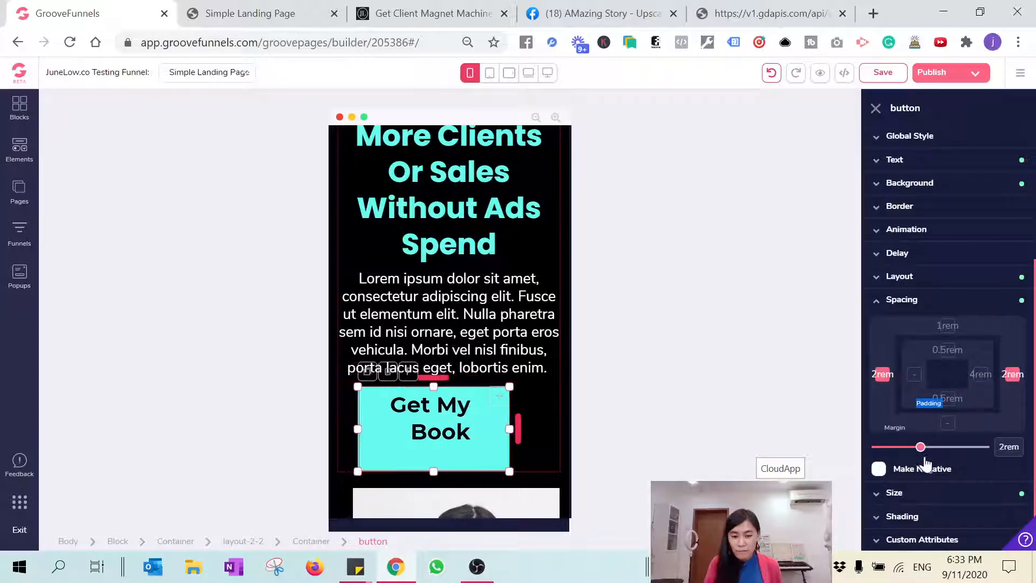
drag(921, 447, 931, 447)
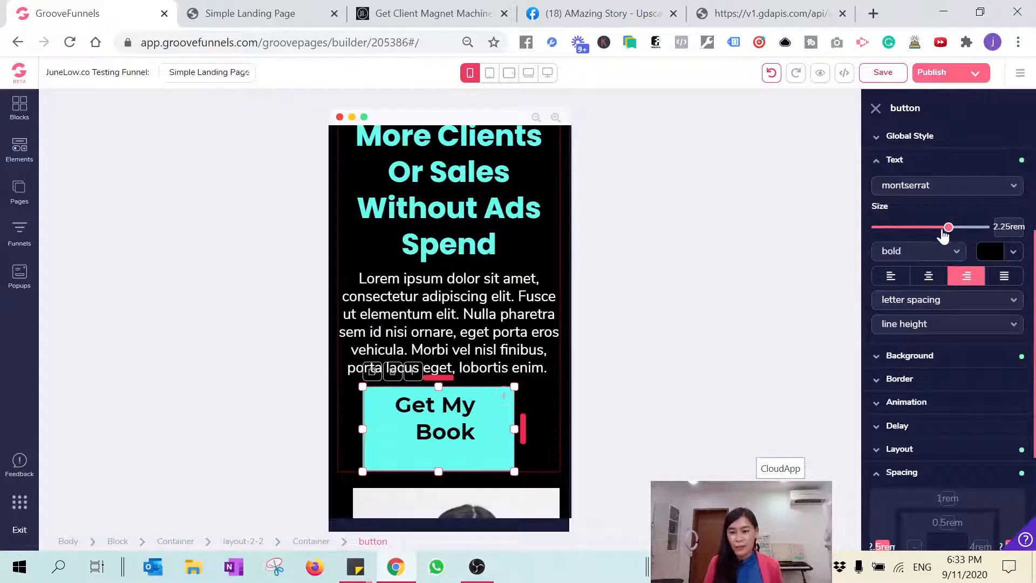
Shrink the button label size to 1.5rem so it fits one line, with 2.5rem padding
drag(949, 227, 922, 226)
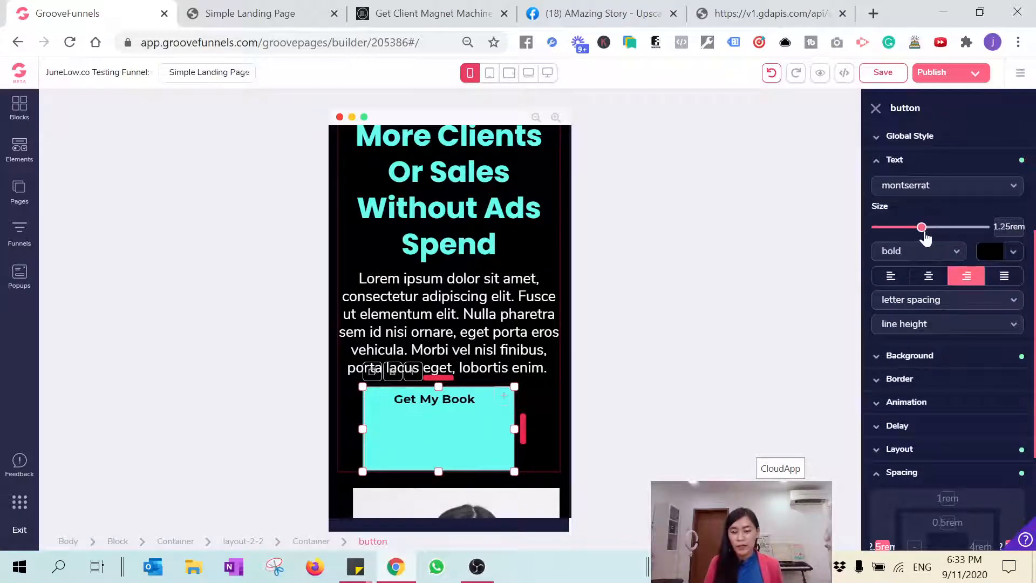
drag(922, 227, 930, 227)
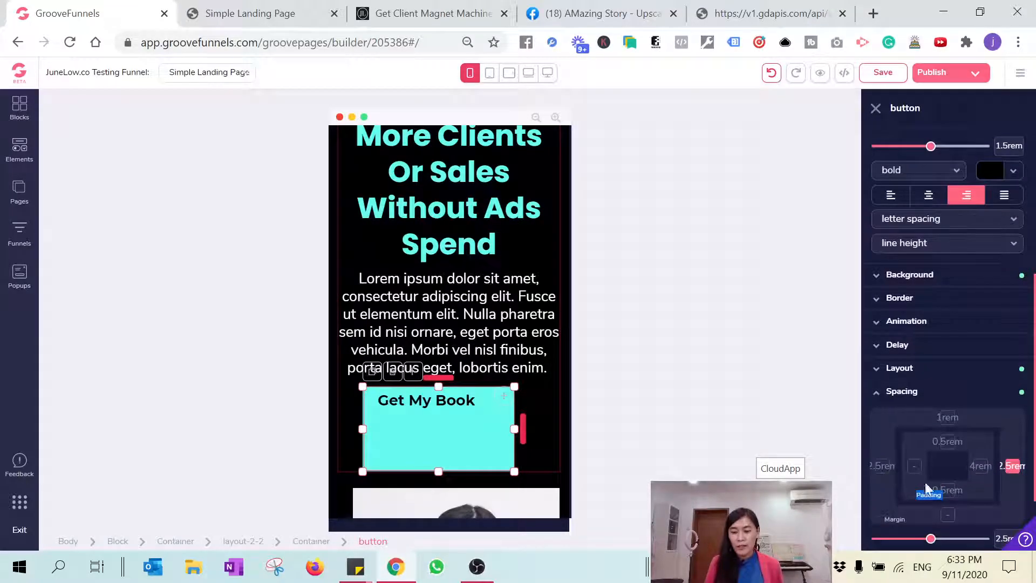
drag(929, 539, 877, 538)
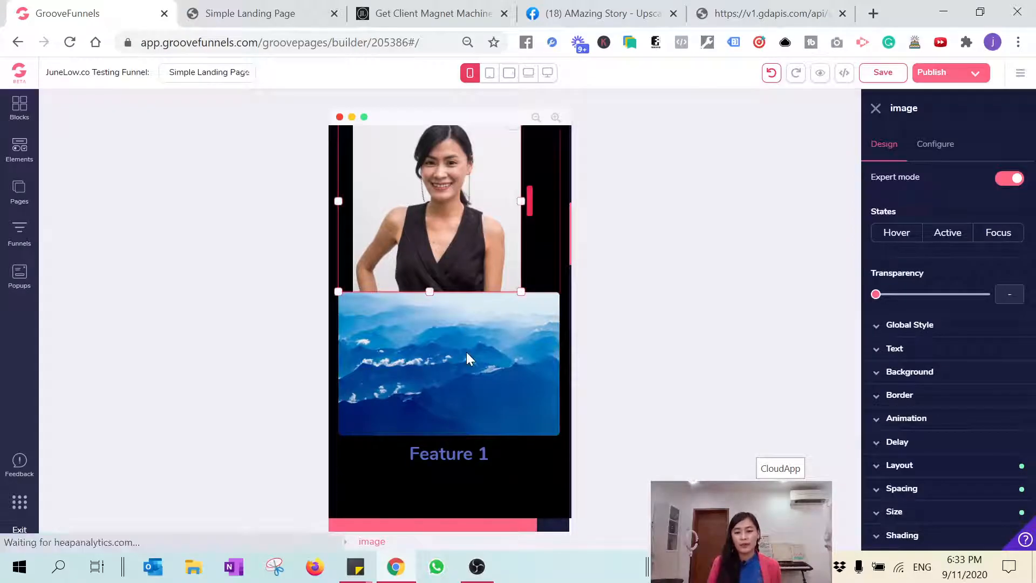
Add a 1rem top margin to the mountain image below the portrait
click(901, 488)
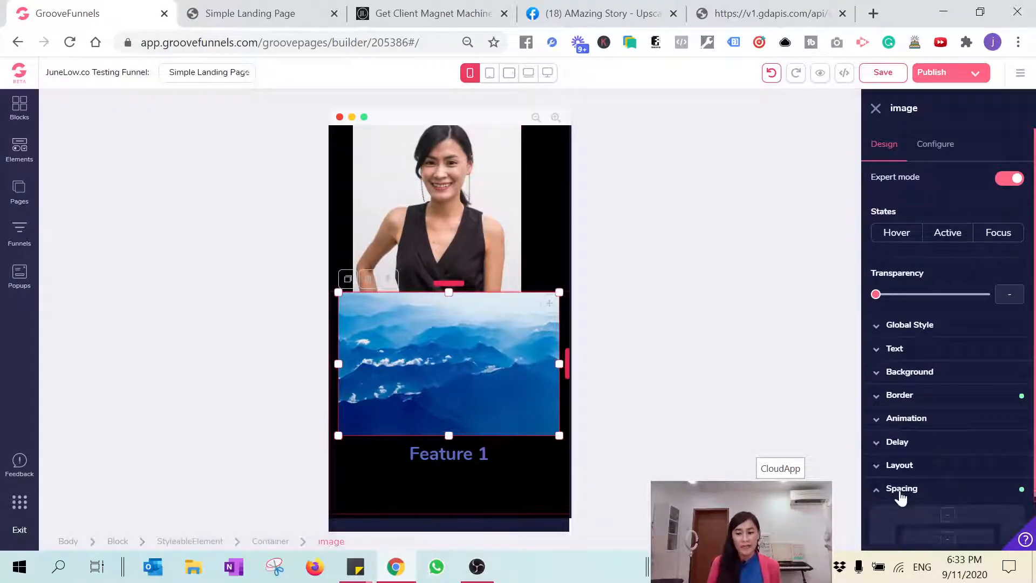
click(901, 488)
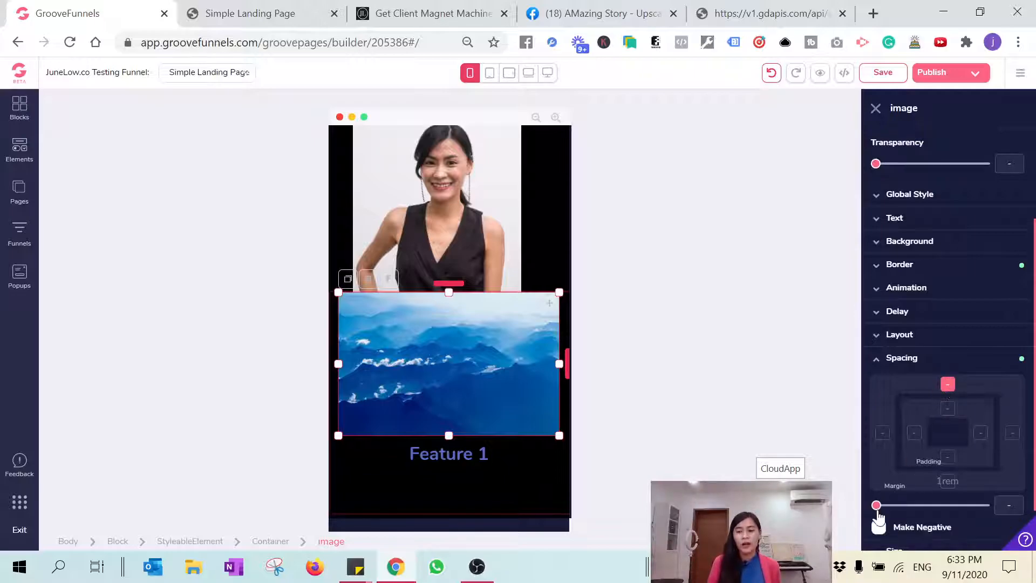
drag(876, 505, 932, 505)
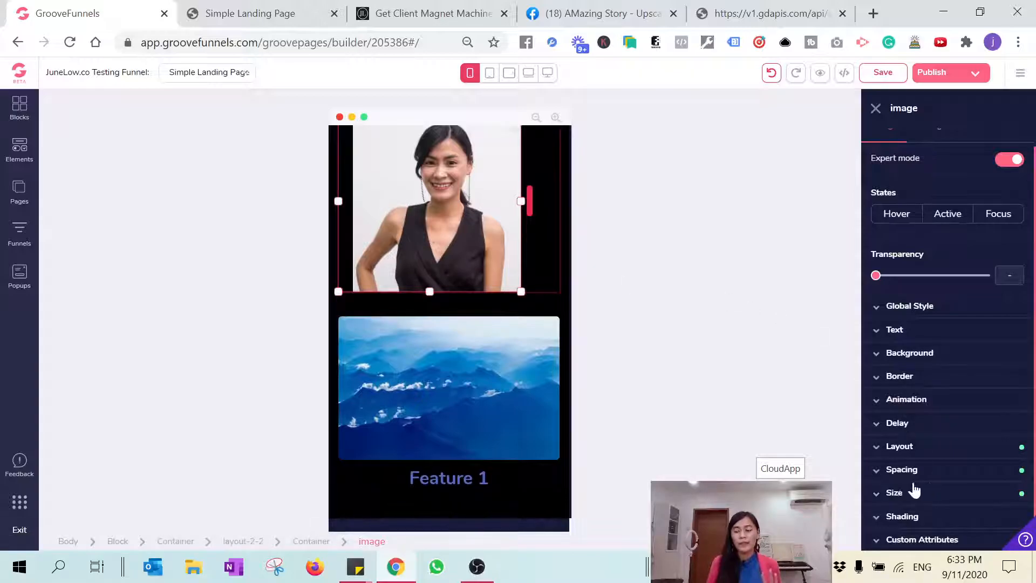
Give the portrait photo a 1.5rem margin to space it from the image below
click(901, 470)
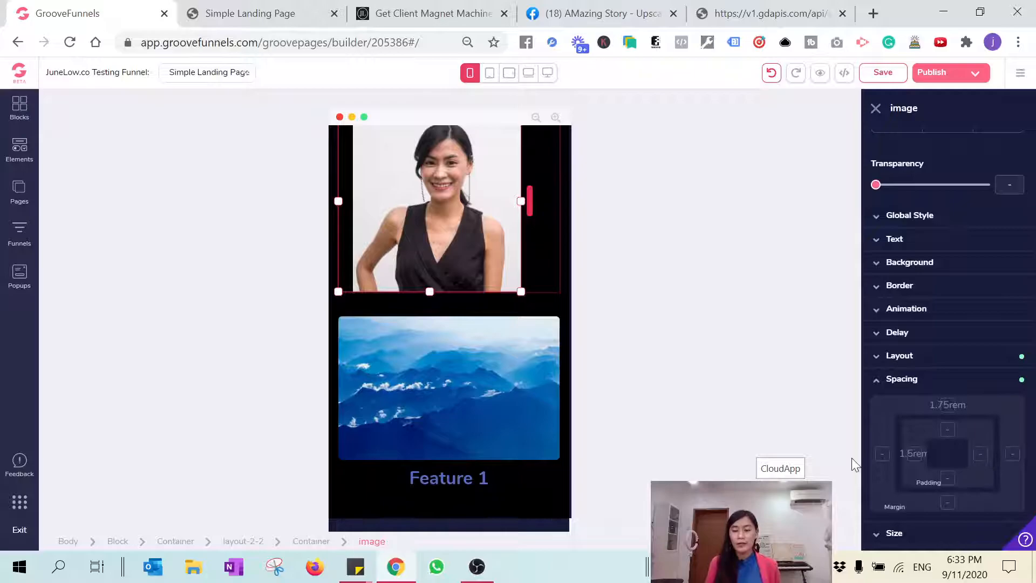
drag(876, 526, 897, 526)
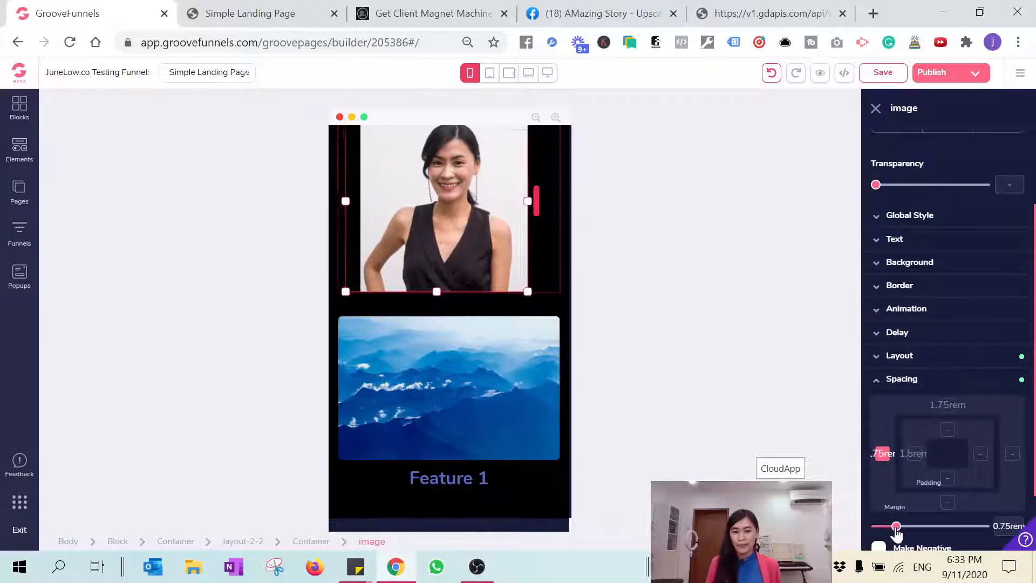
drag(896, 525, 911, 526)
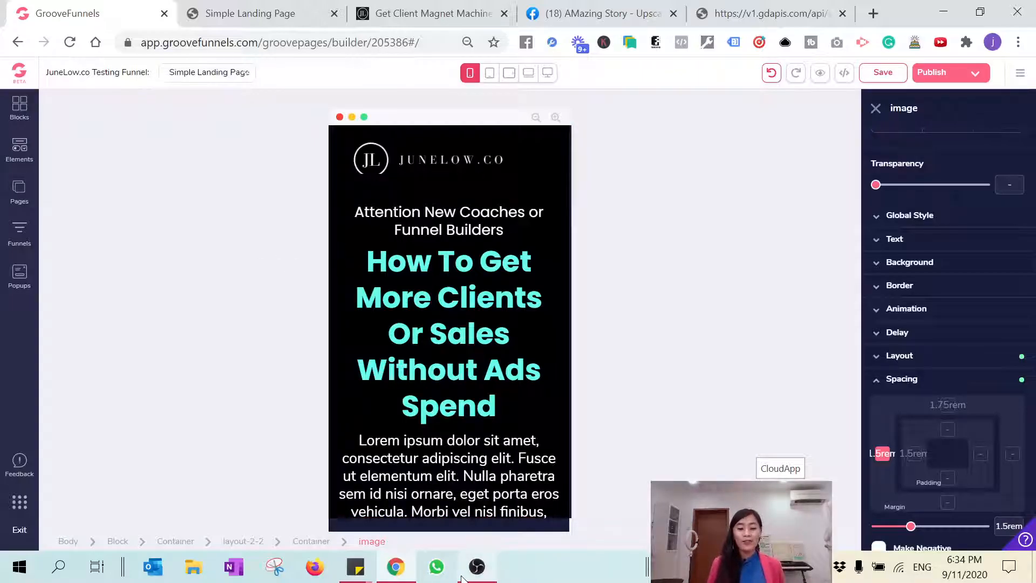
Switch from the GroovePages mobile preview over to OBS Studio
click(476, 567)
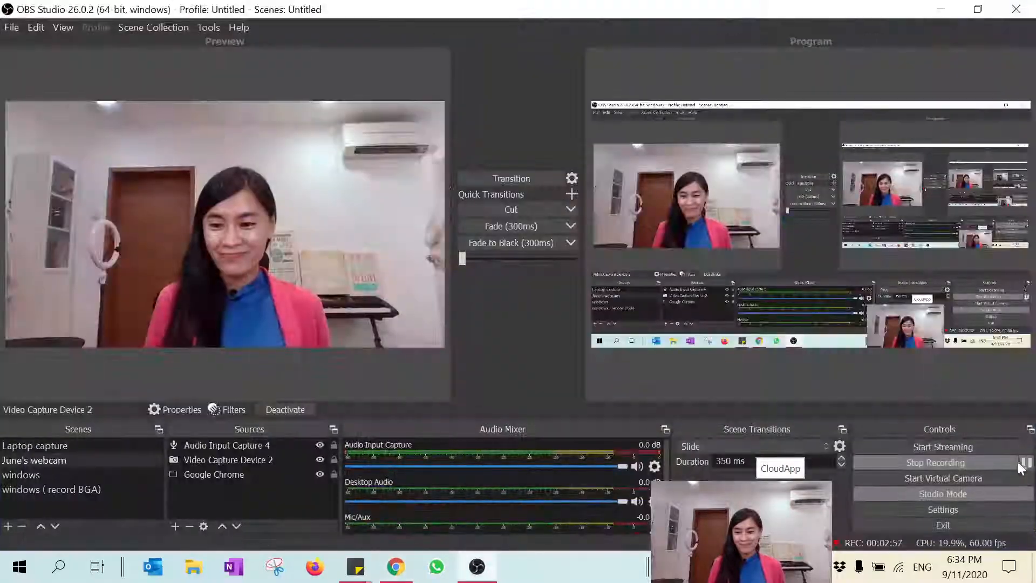